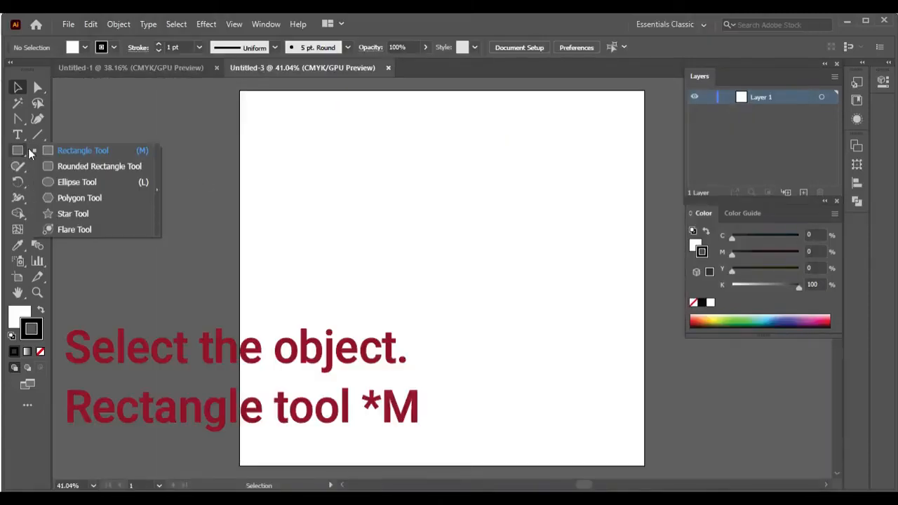
Draw an orange square near the artboard's top-left with the Rectangle Tool.
left_click(82, 150)
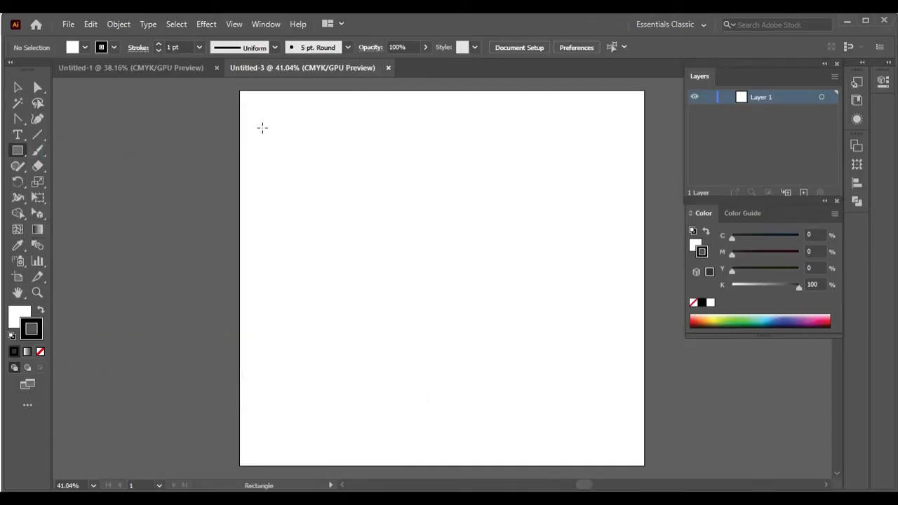
left_click_drag(262, 128, 356, 191)
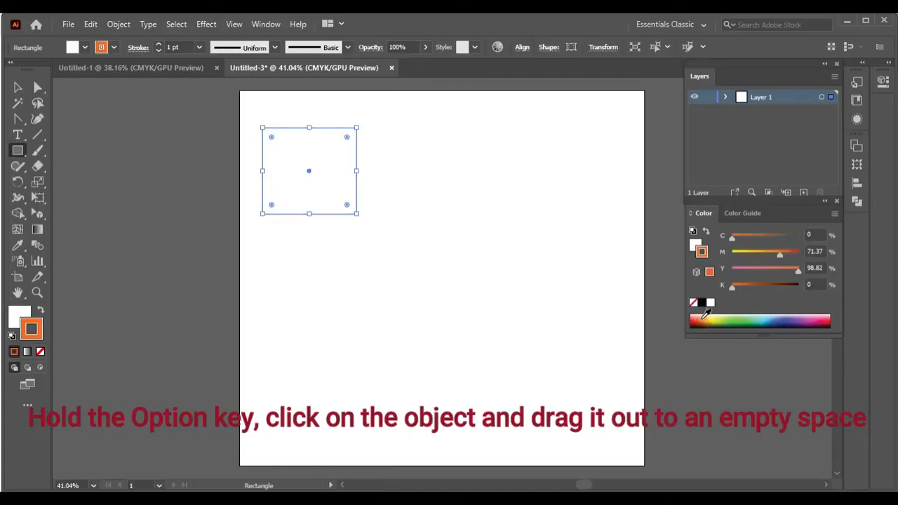
mouse_move(41, 310)
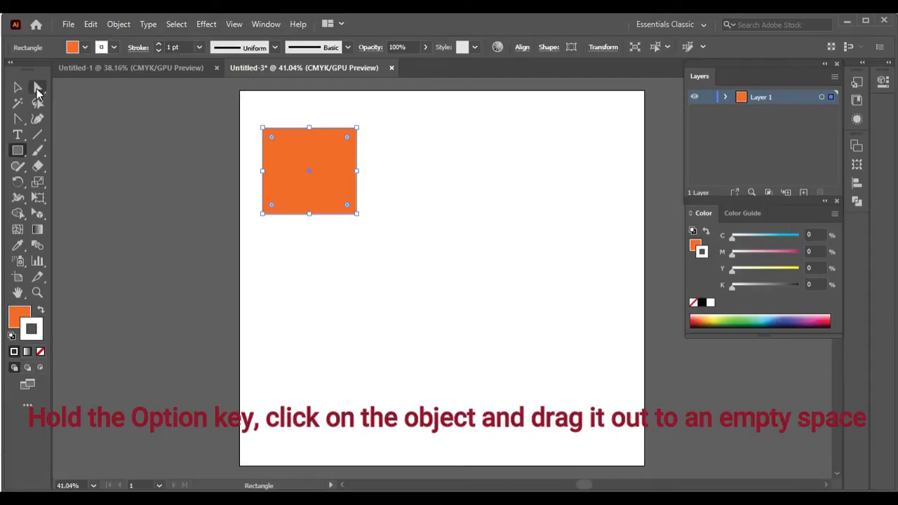
Test duplicate drags, then shrink the square to about 90×82 px in the top-left corner.
left_click(18, 87)
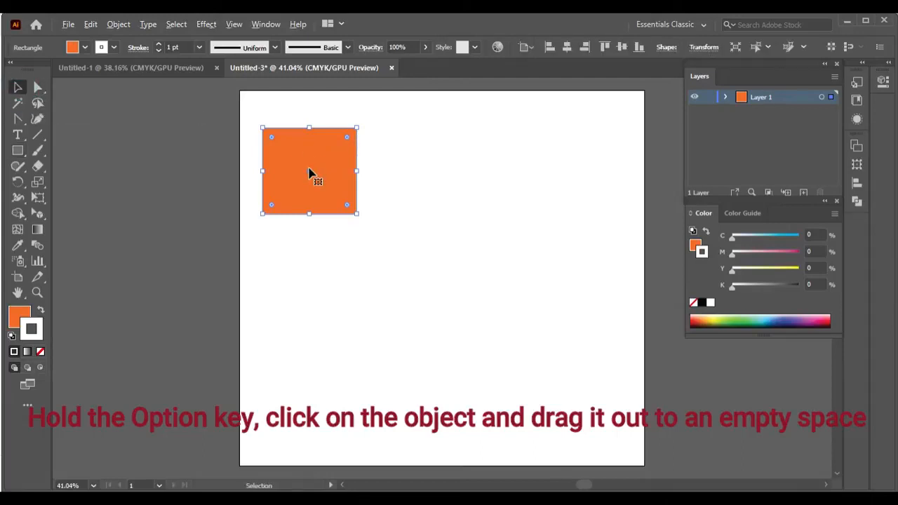
left_click_drag(309, 171, 416, 170)
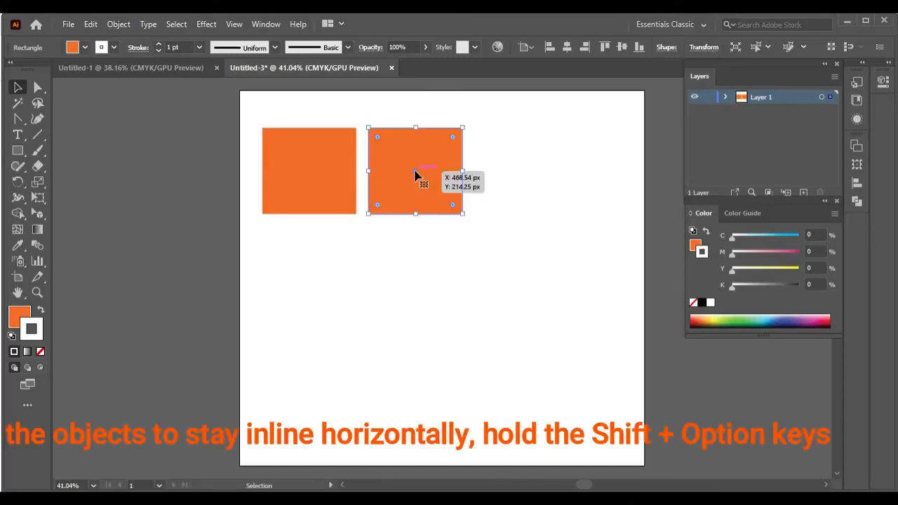
left_click_drag(415, 170, 421, 268)
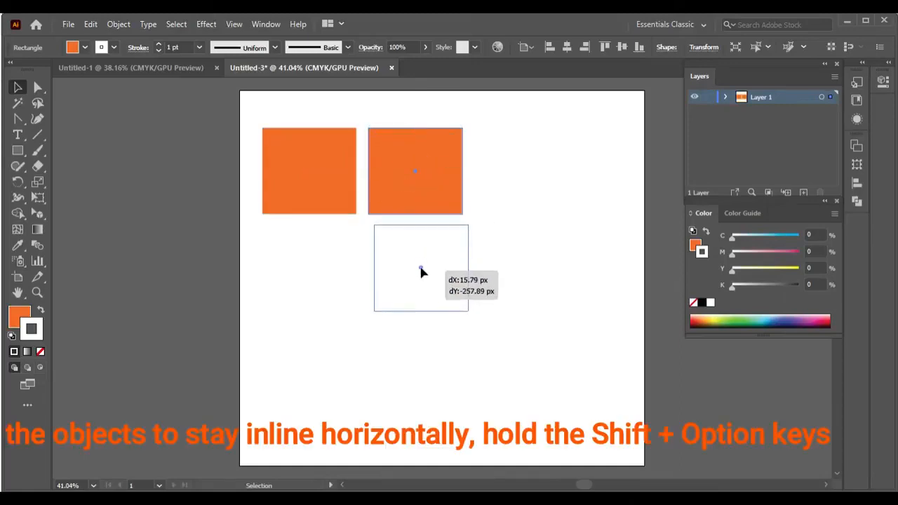
left_click_drag(421, 269, 416, 267)
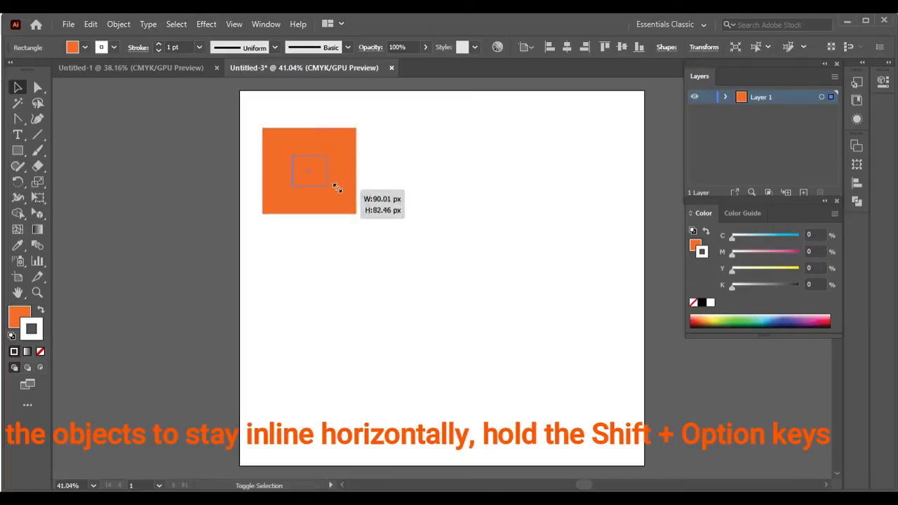
left_click_drag(308, 172, 287, 140)
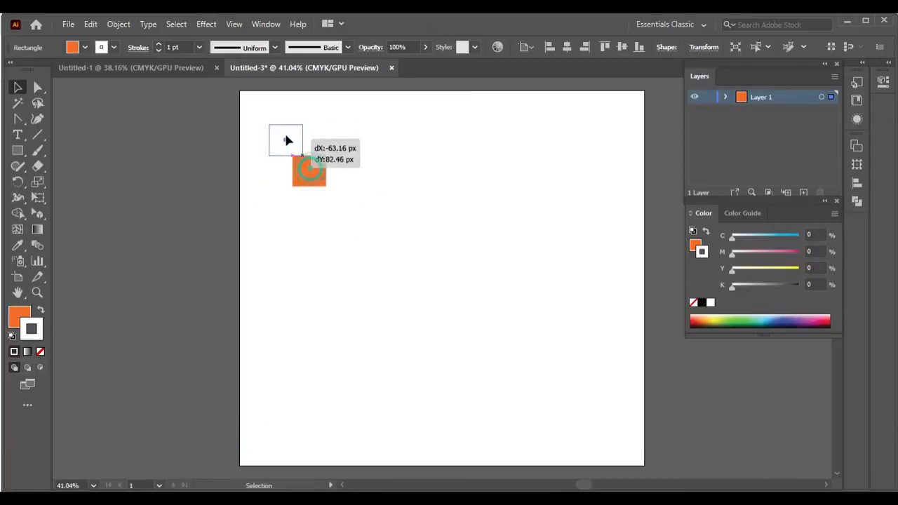
left_click_drag(309, 172, 275, 119)
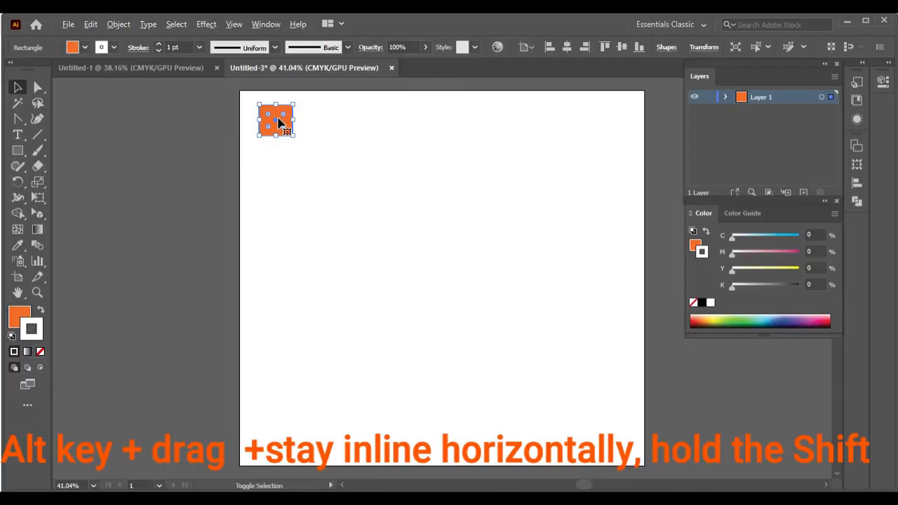
Copy the square downward and repeat with Cmd+D to build a nine-square column.
left_click_drag(276, 119, 275, 159)
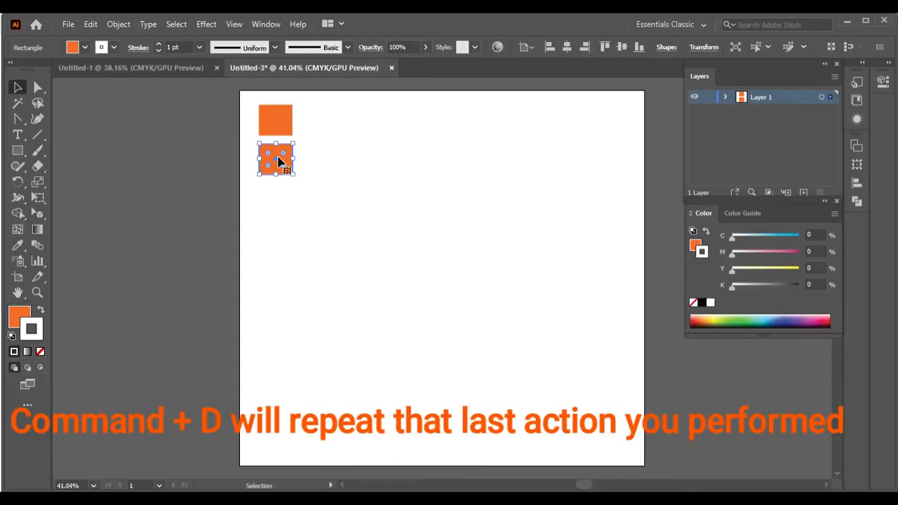
key("cmd+d")
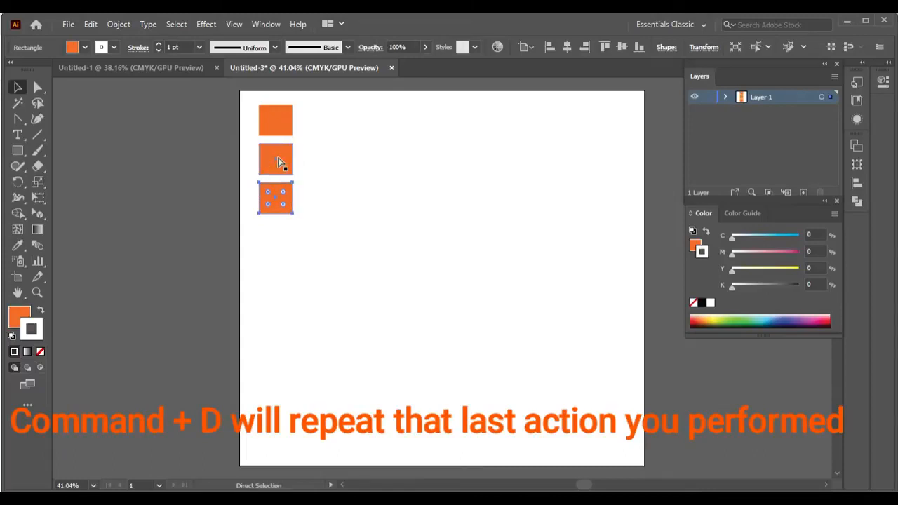
key("cmd+d")
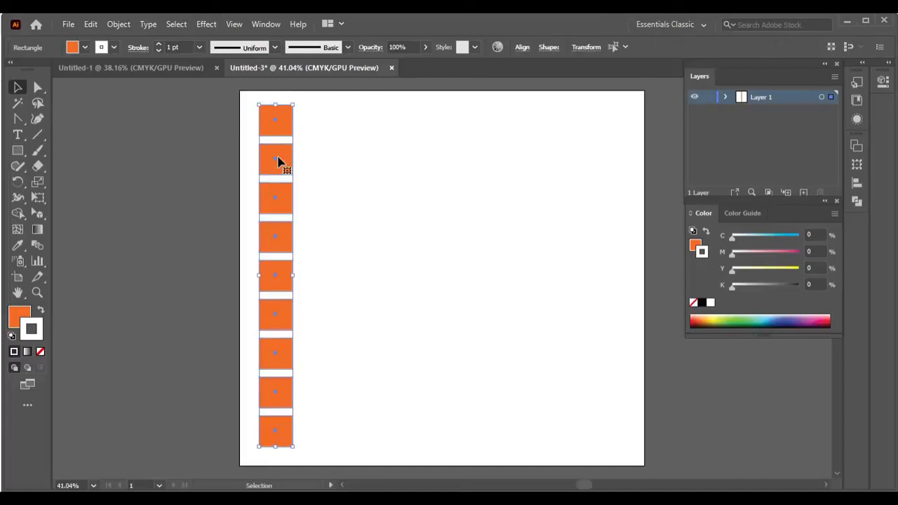
key("ctrl+a")
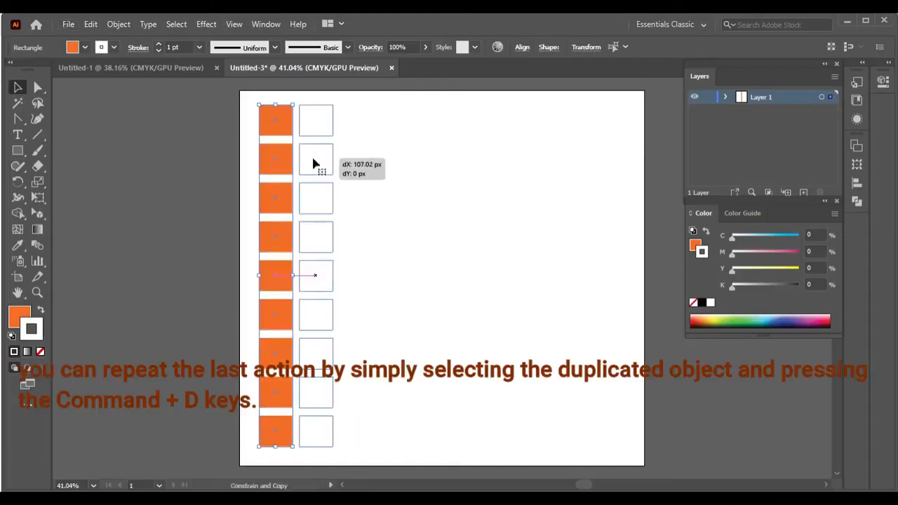
Repeat the column copy with Cmd+D to fill nine columns, and expand the layer.
key("cmd+d")
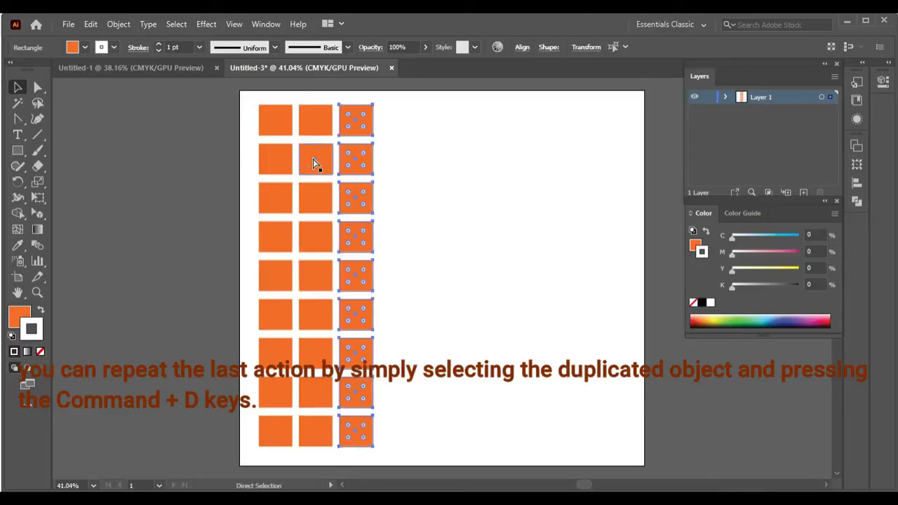
key("cmd+d")
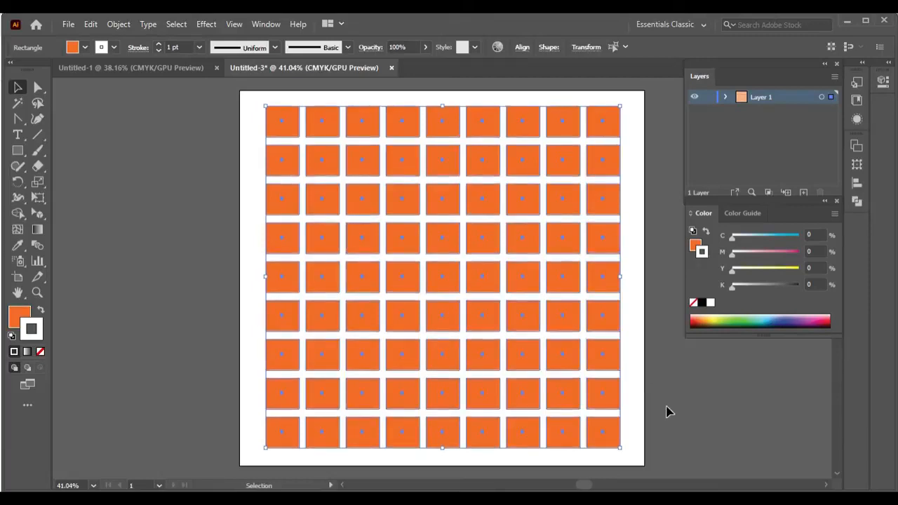
left_click(726, 96)
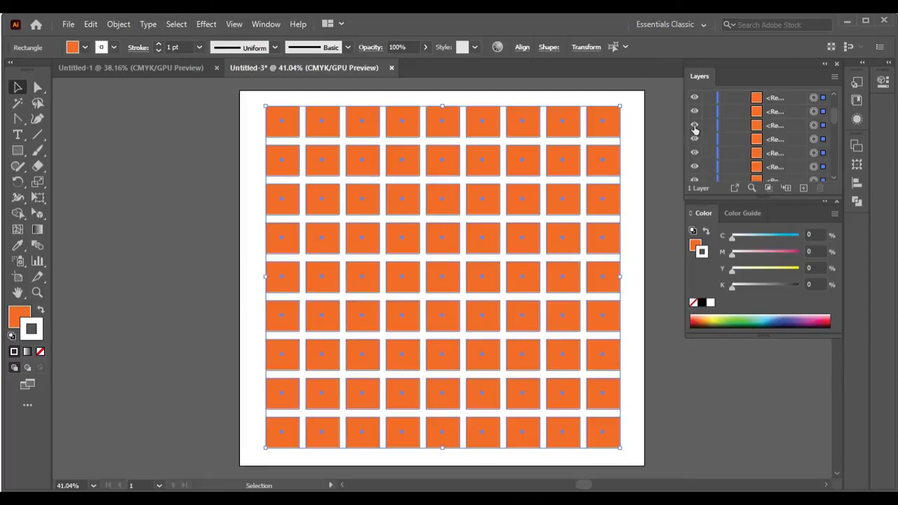
Hide and re-show one rectangle in the Layers panel, then select a square on the artwork.
left_click(694, 125)
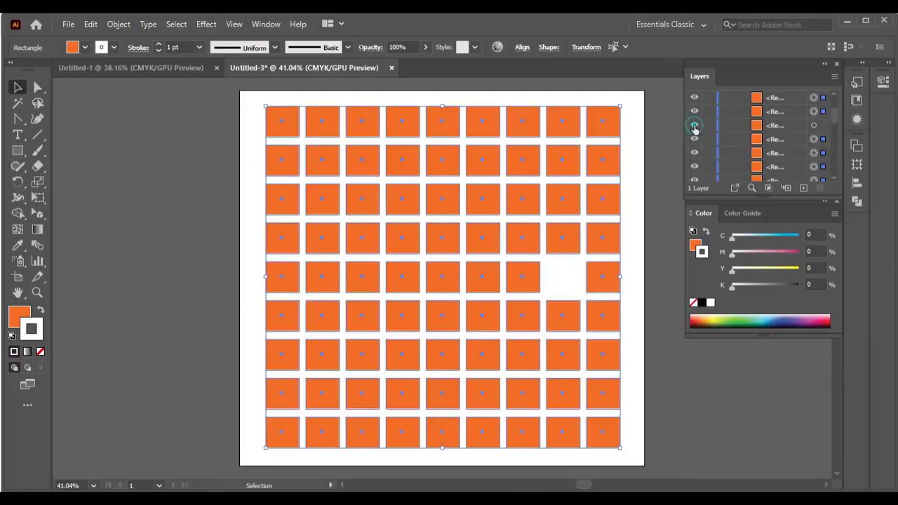
left_click(694, 126)
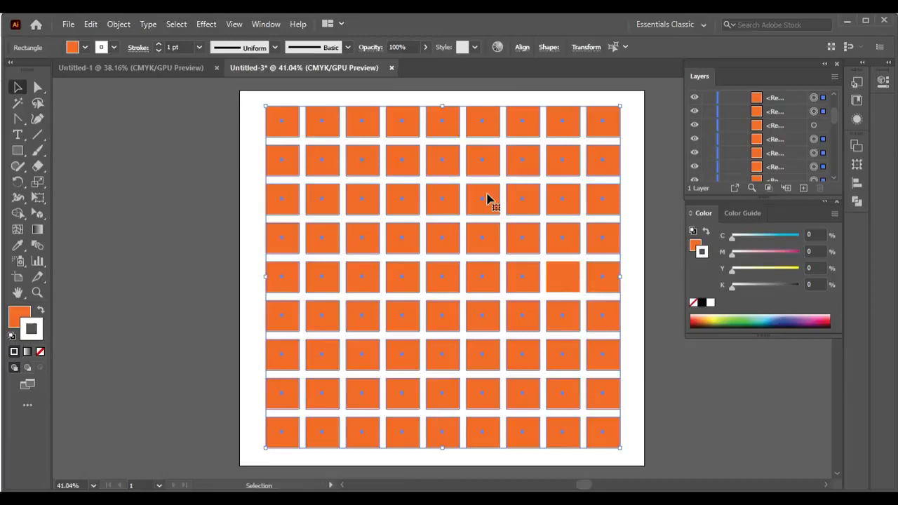
left_click(483, 199)
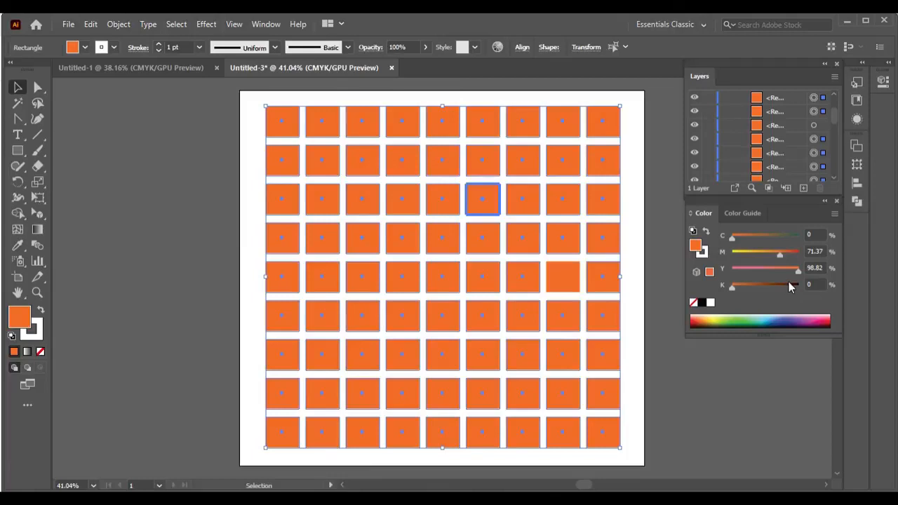
Turn only the row-five, column-eight square dark brown, leaving the others orange.
left_click_drag(732, 285, 798, 285)
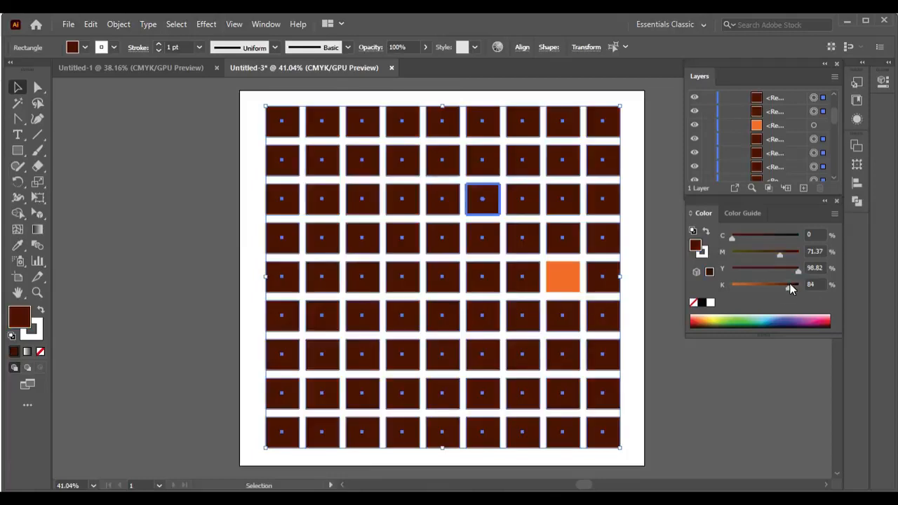
left_click_drag(789, 284, 731, 284)
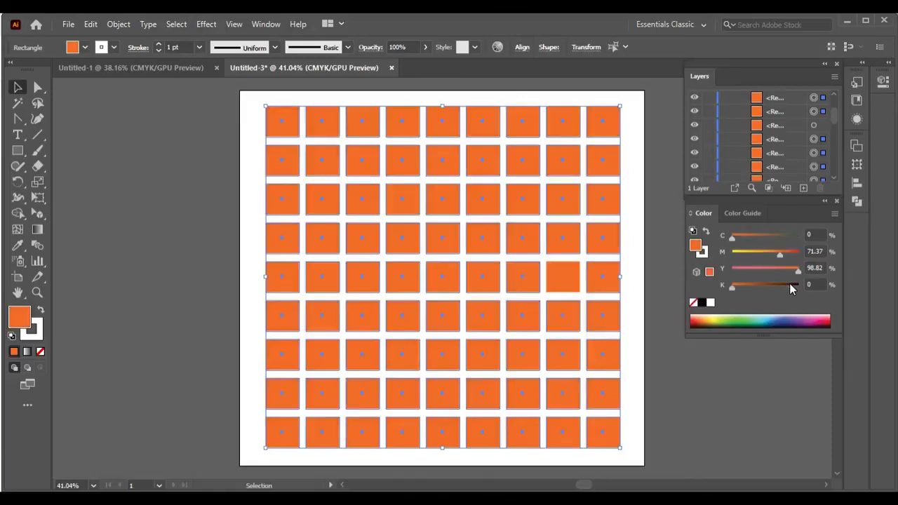
left_click(561, 277)
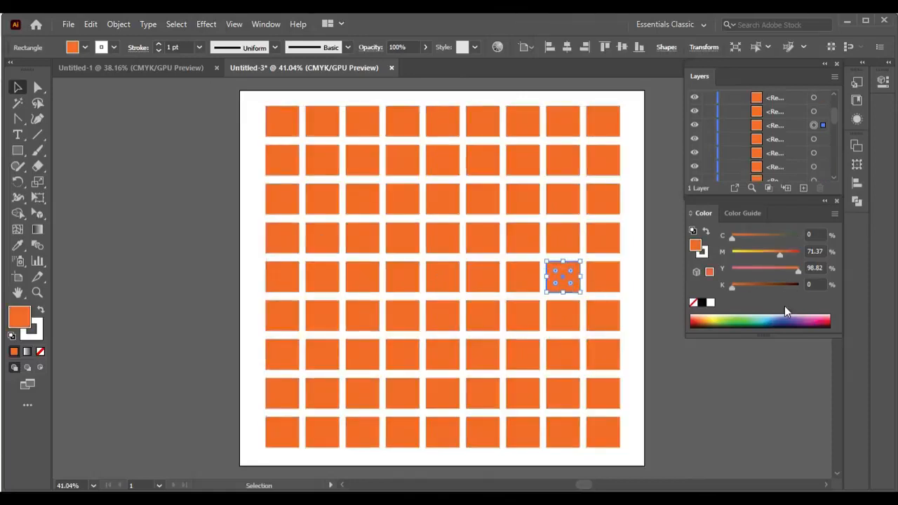
left_click(742, 323)
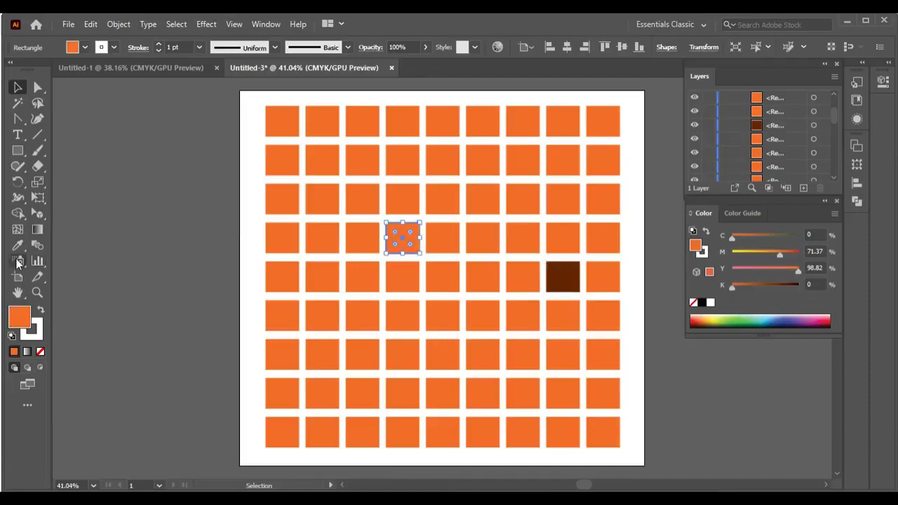
left_click(18, 245)
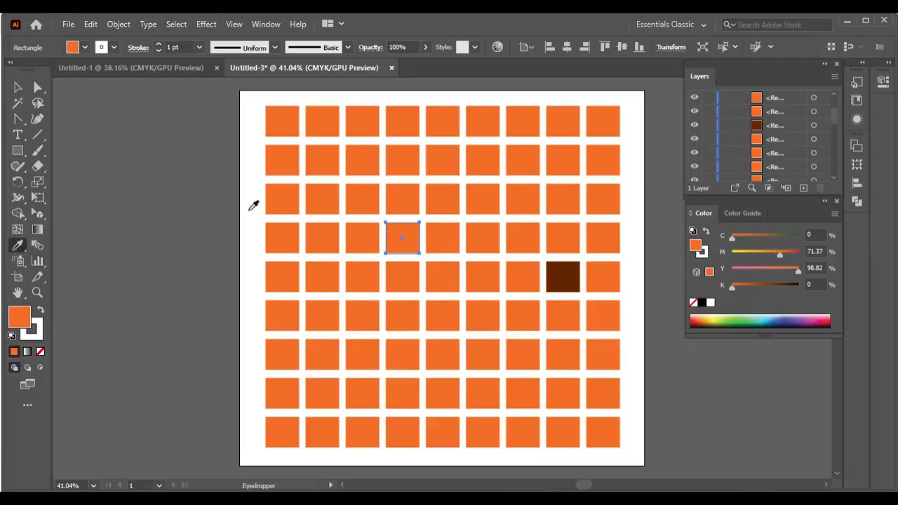